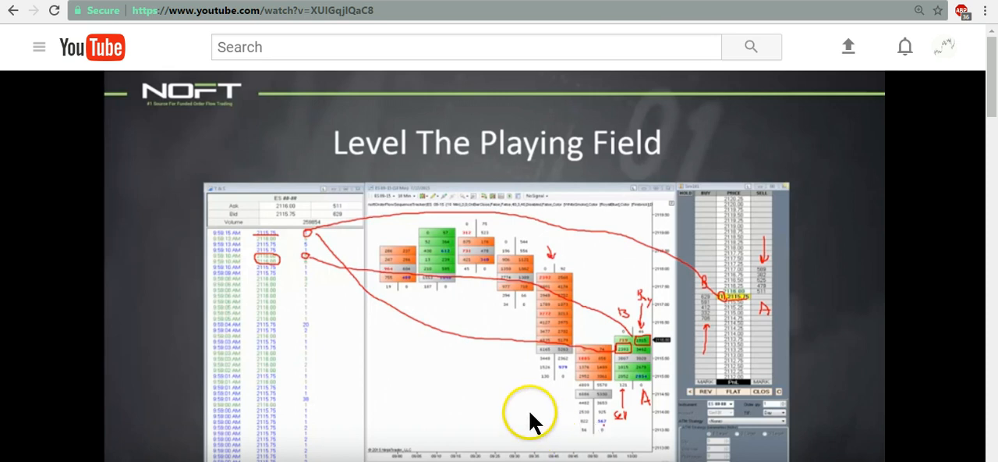
{"action": "mouse_move", "coordinate": [563, 419]}
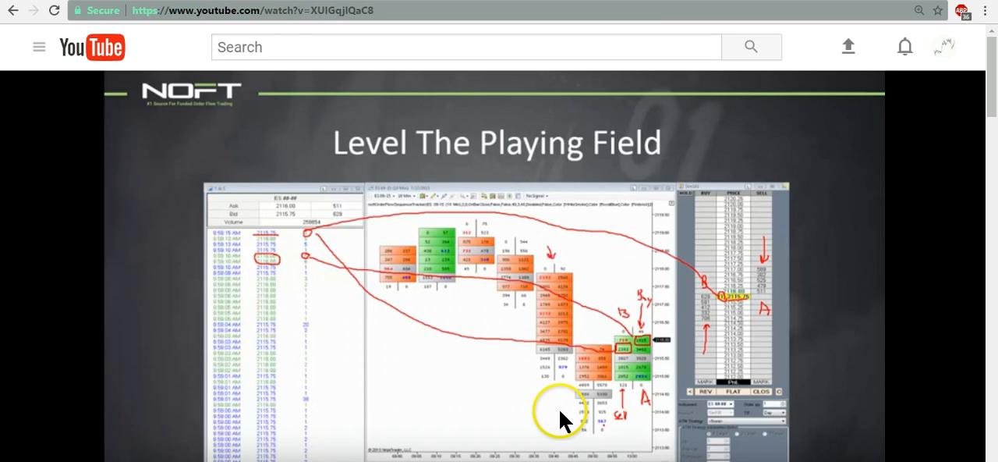
{"action": "mouse_move", "coordinate": [564, 419]}
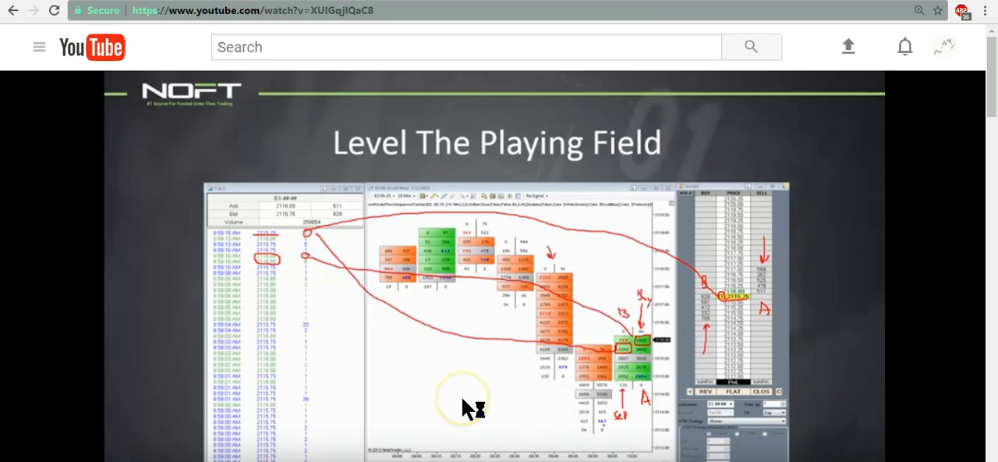
{"action": "mouse_move", "coordinate": [458, 396]}
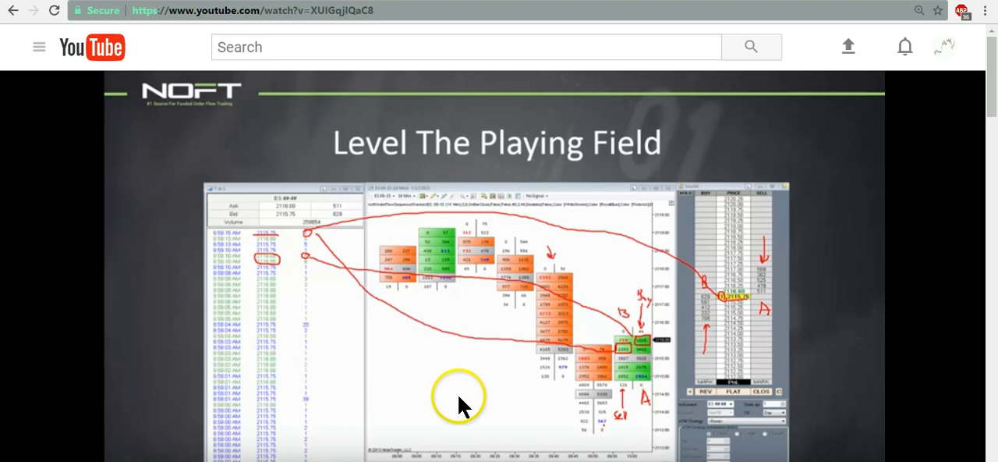
{"action": "mouse_move", "coordinate": [632, 359]}
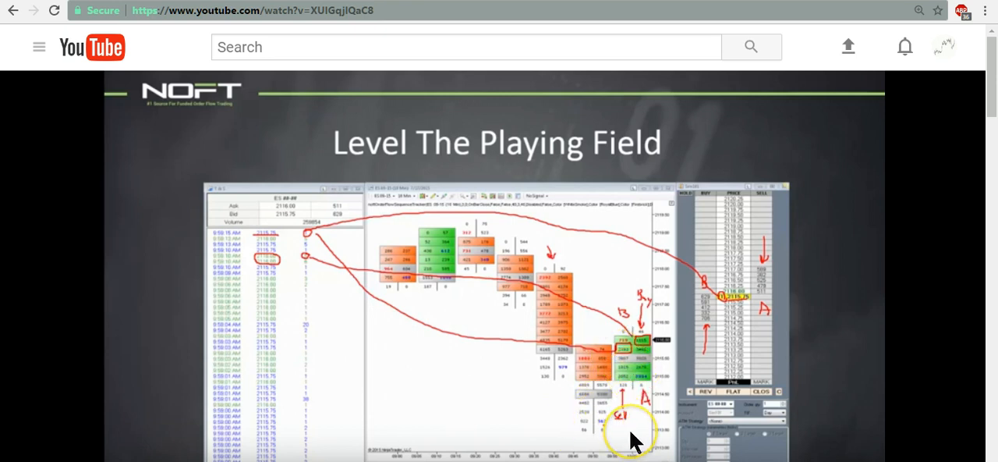
{"action": "mouse_move", "coordinate": [644, 343]}
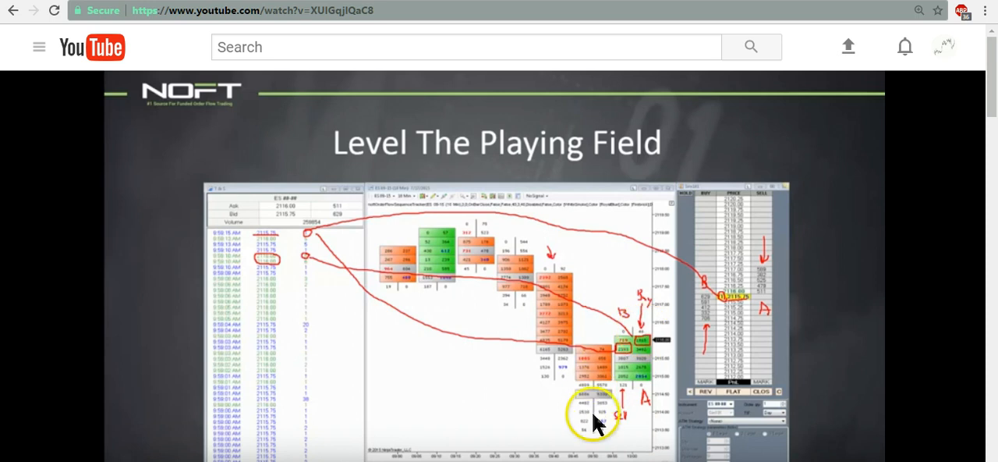
{"action": "mouse_move", "coordinate": [453, 370]}
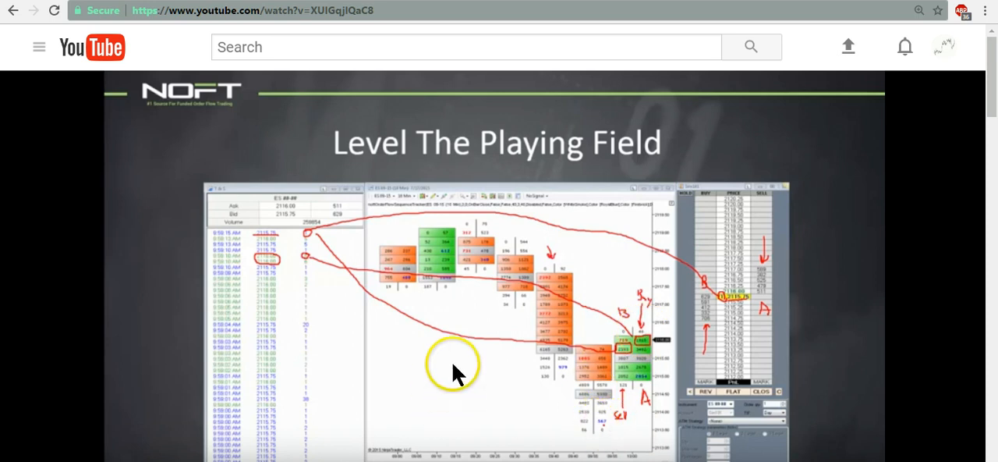
{"action": "mouse_move", "coordinate": [573, 390]}
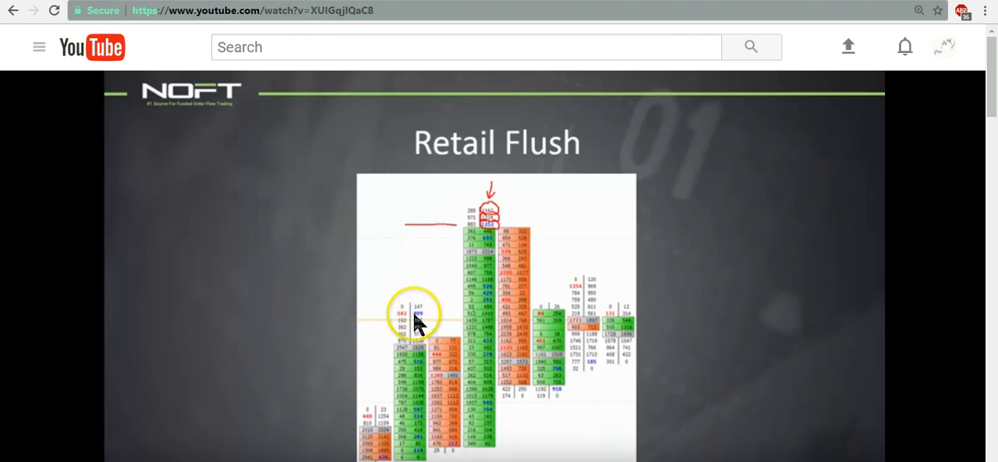
{"action": "mouse_move", "coordinate": [488, 216]}
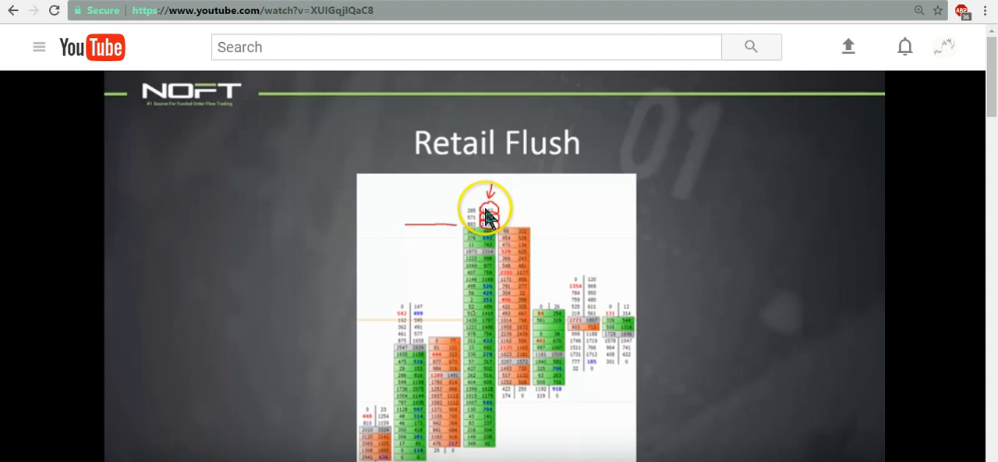